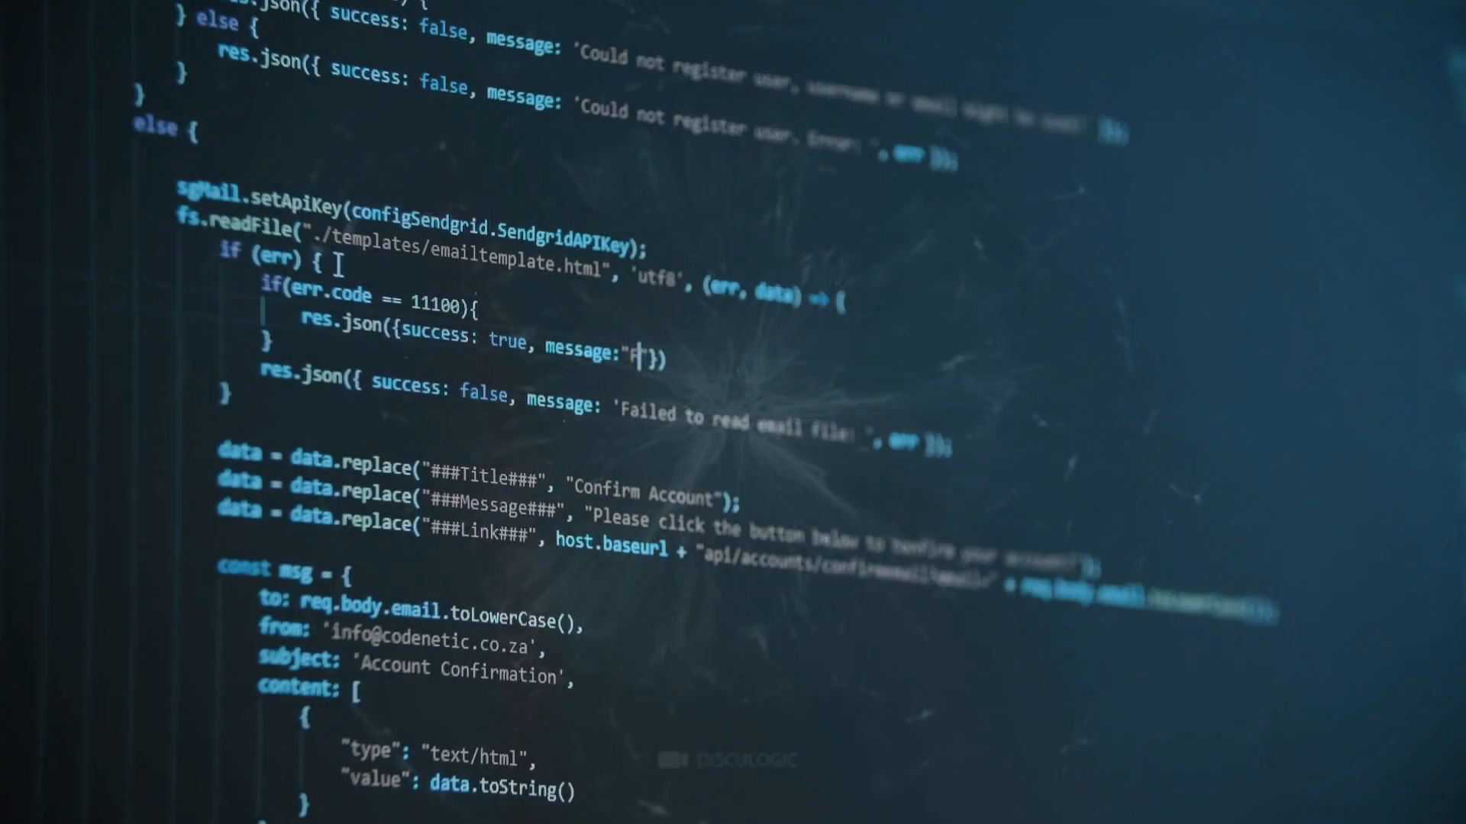
{"action": "type", "text": "Failed wit"}
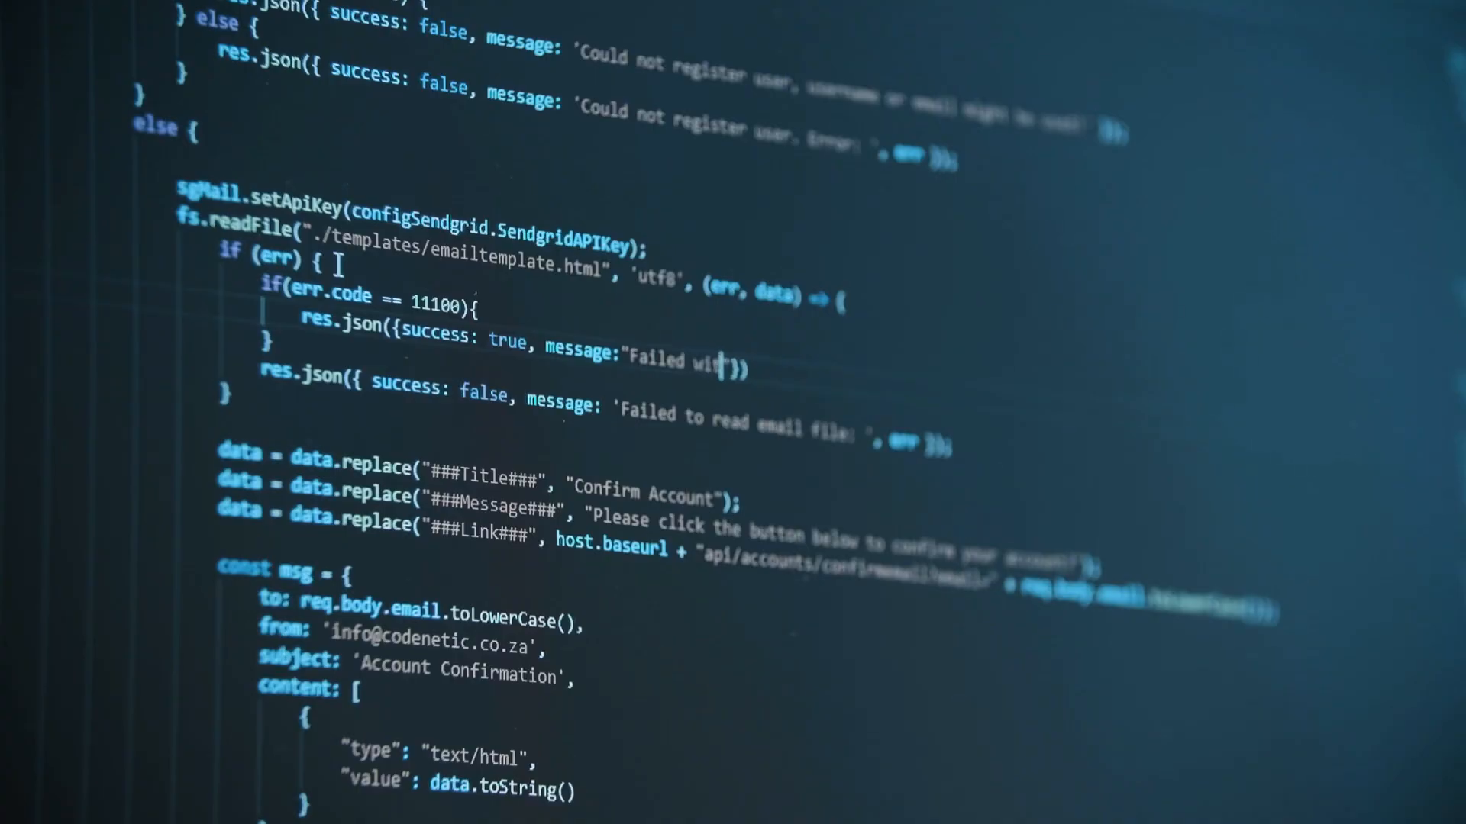